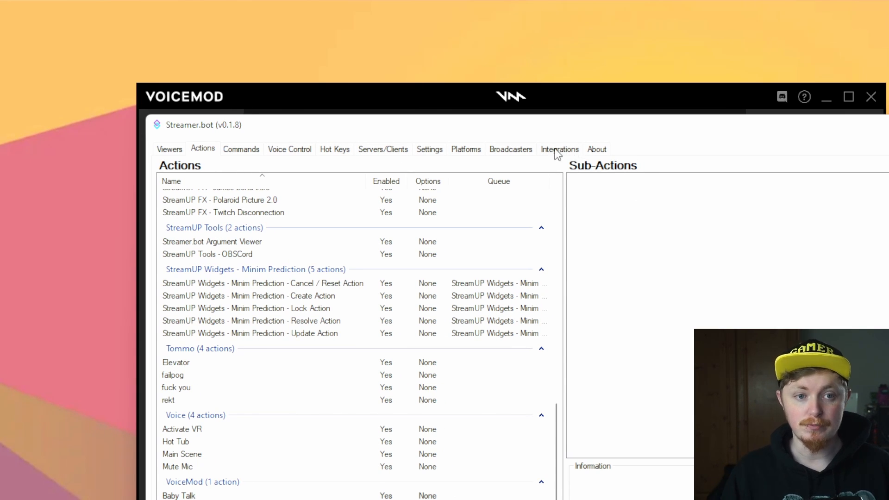
Connect Streamer.bot to Voicemod from the Integrations > VoiceMod settings
{"action": "left_click", "coordinate": [559, 148]}
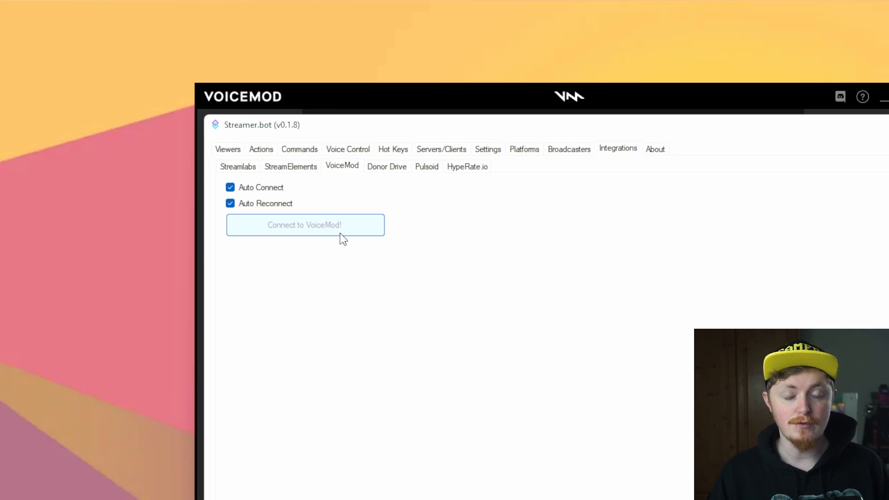
{"action": "left_click", "coordinate": [305, 224]}
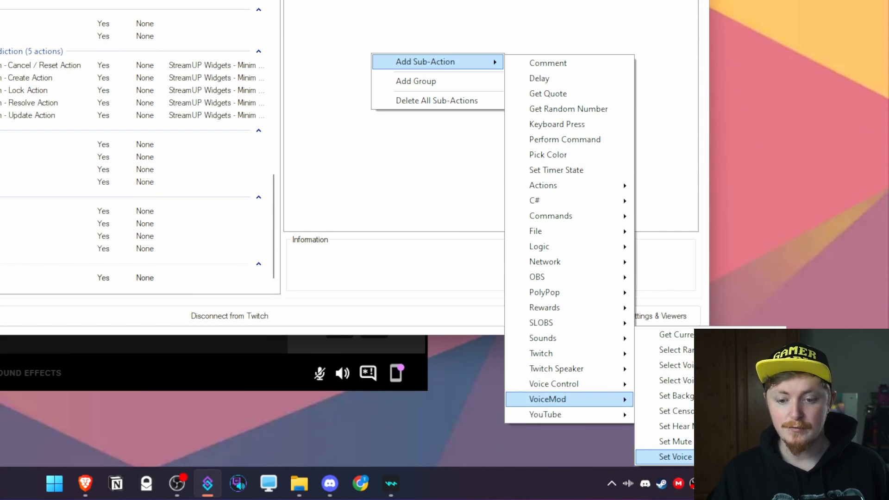
Add VoiceMod sub-actions: Set Voice Changer State to Enabled and Select Voice The Doctor
{"action": "left_click", "coordinate": [675, 456]}
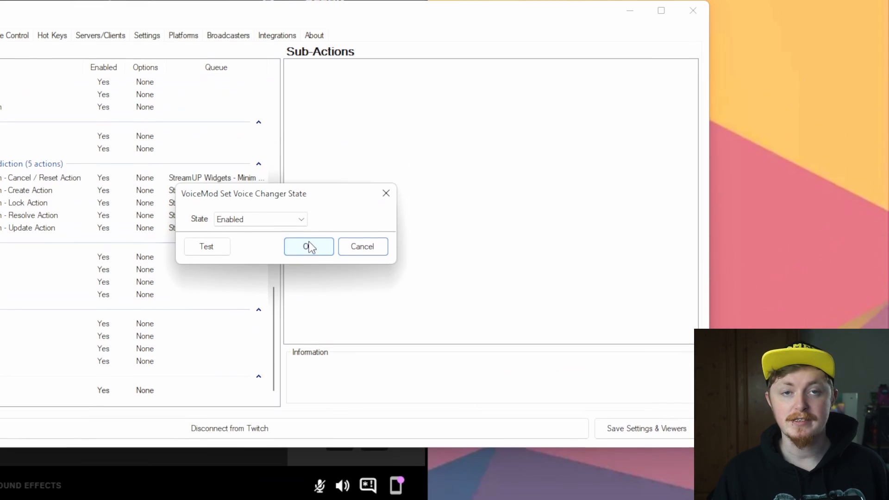
{"action": "left_click", "coordinate": [308, 246]}
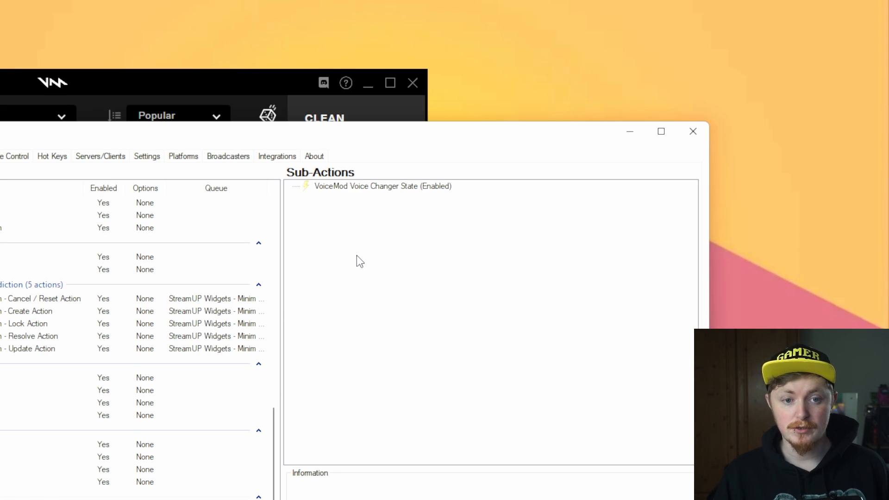
{"action": "right_click", "coordinate": [360, 262]}
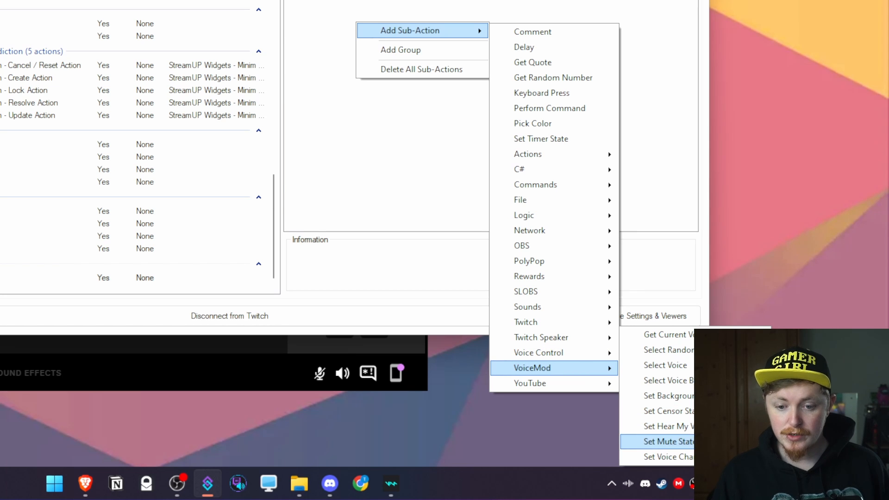
{"action": "left_click", "coordinate": [665, 365]}
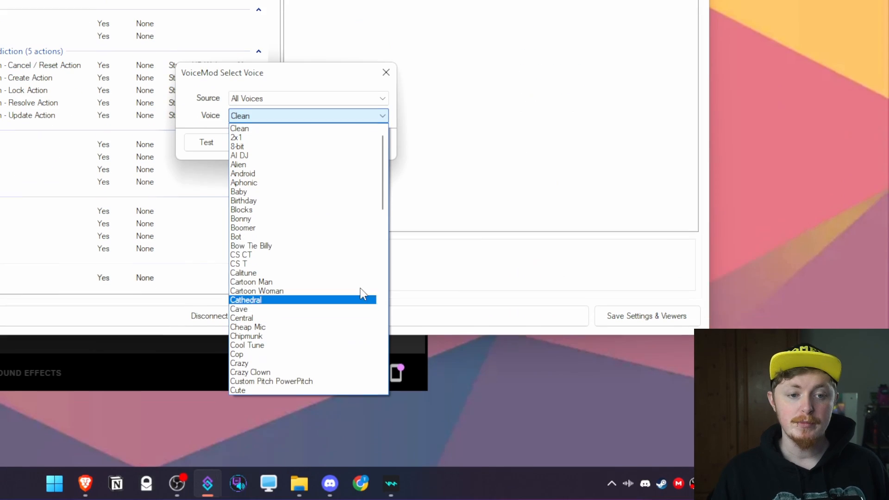
{"action": "scroll", "scroll_direction": "down", "scroll_amount": 3}
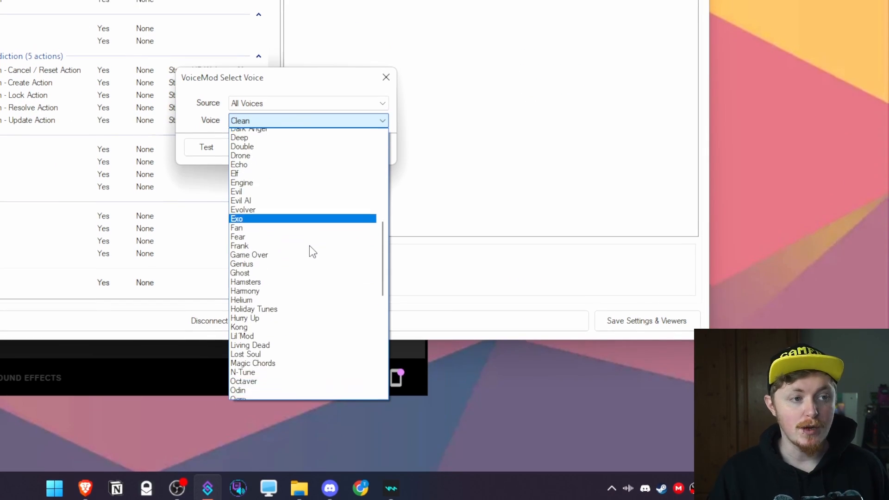
{"action": "scroll", "scroll_direction": "down", "scroll_amount": 3}
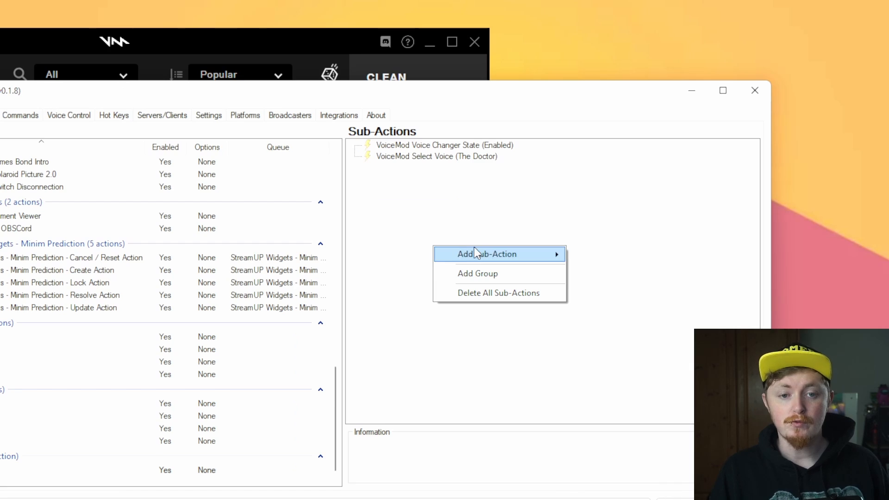
Add a Delay sub-action of 10000 ms after enabling the voice changer
{"action": "left_click", "coordinate": [486, 253]}
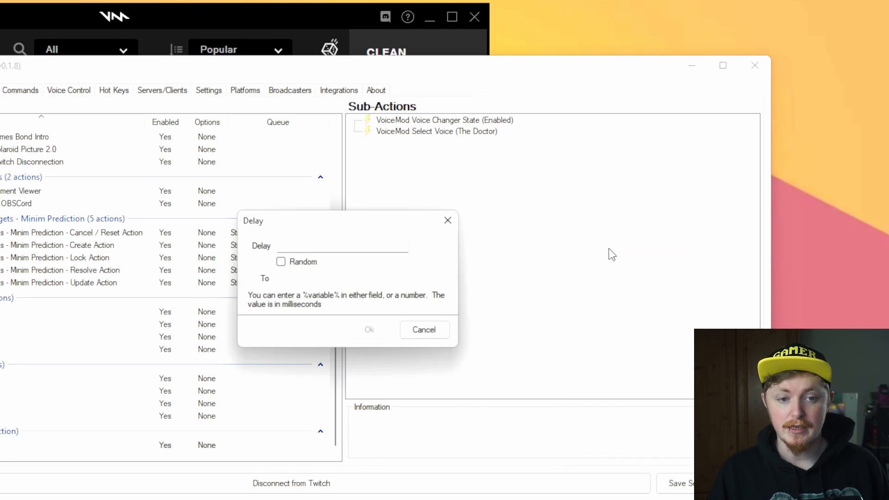
{"action": "type", "text": "10000"}
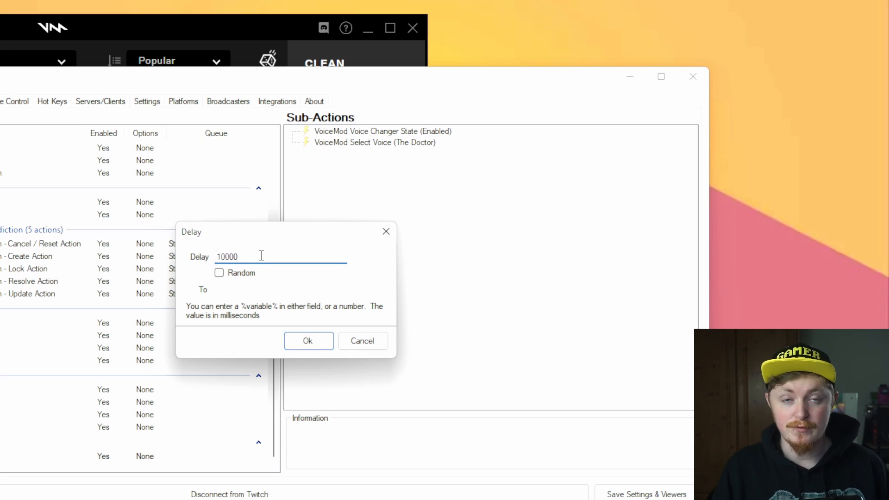
{"action": "left_click", "coordinate": [307, 341]}
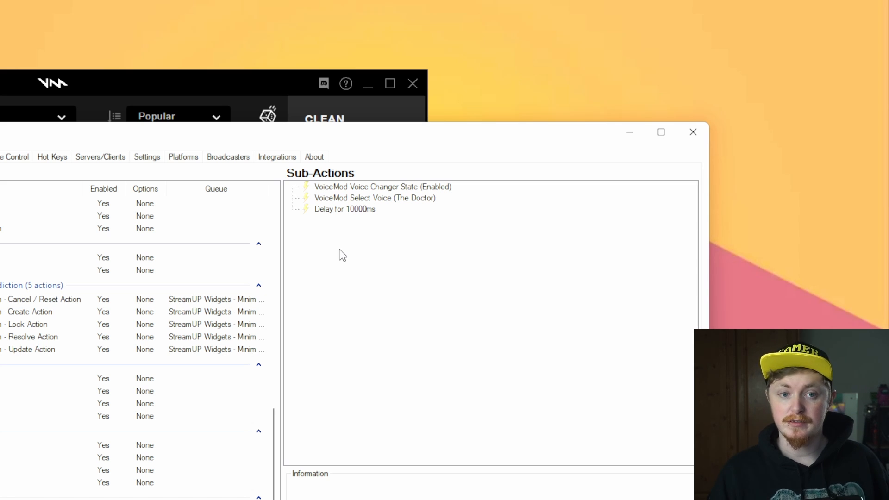
Add Set Voice Changer State Disabled and move Select Voice The Doctor to the top
{"action": "right_click", "coordinate": [383, 188]}
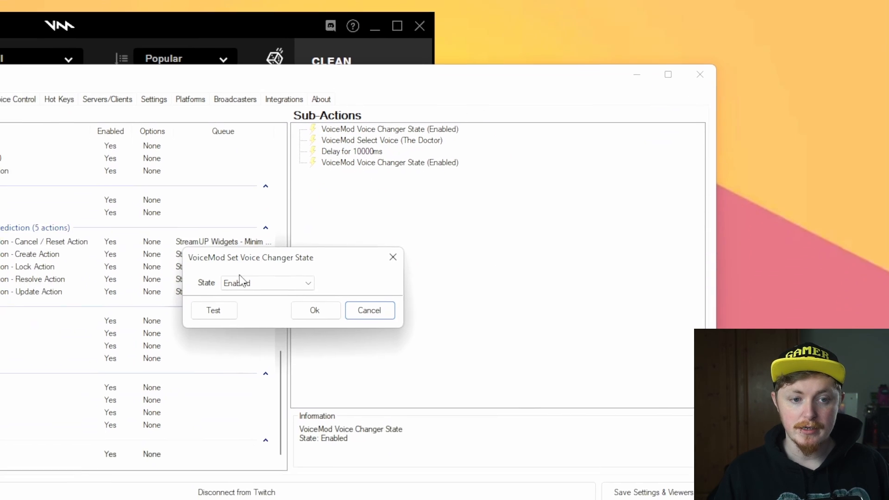
{"action": "left_click", "coordinate": [315, 310]}
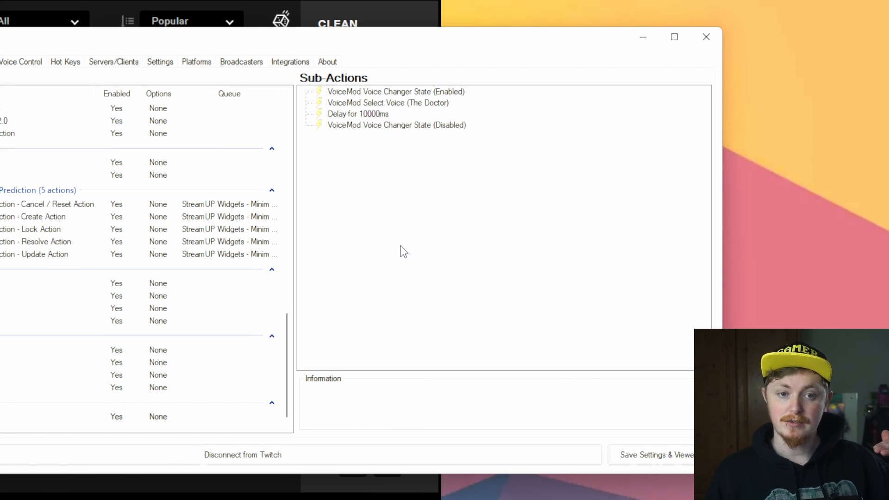
{"action": "left_click", "coordinate": [389, 103]}
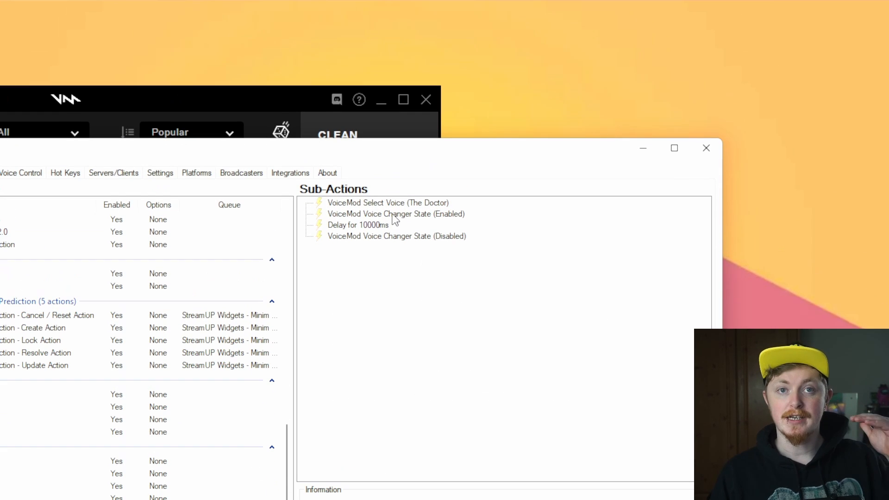
{"action": "mouse_move", "coordinate": [390, 237]}
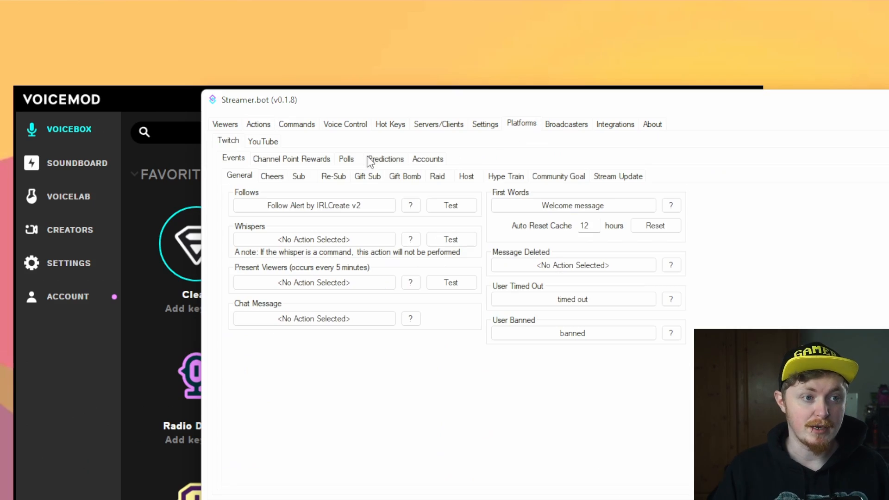
Create a channel point reward titled Spooky Voice, cost 100, with Redemption Skips Queue
{"action": "left_click", "coordinate": [292, 158]}
{"action": "type", "text": "Sp"}
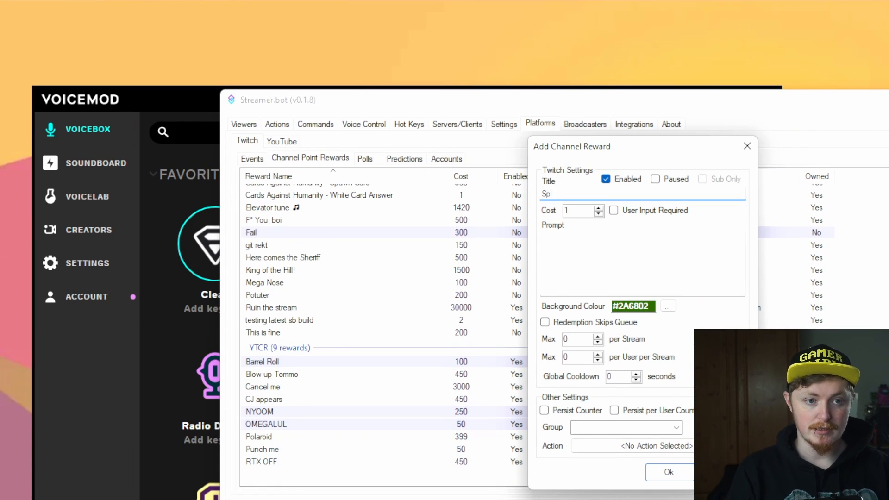
{"action": "type", "text": "ooky Voice"}
{"action": "left_click", "coordinate": [583, 209]}
{"action": "type", "text": "00"}
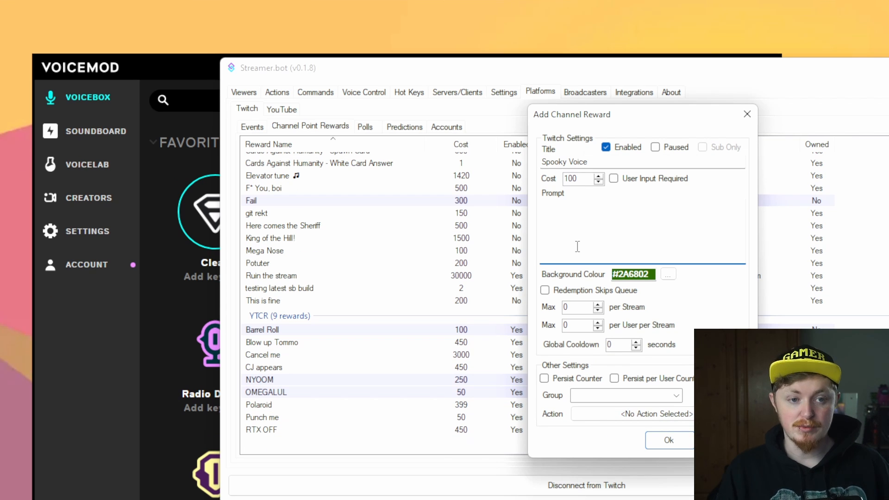
{"action": "left_click", "coordinate": [545, 290]}
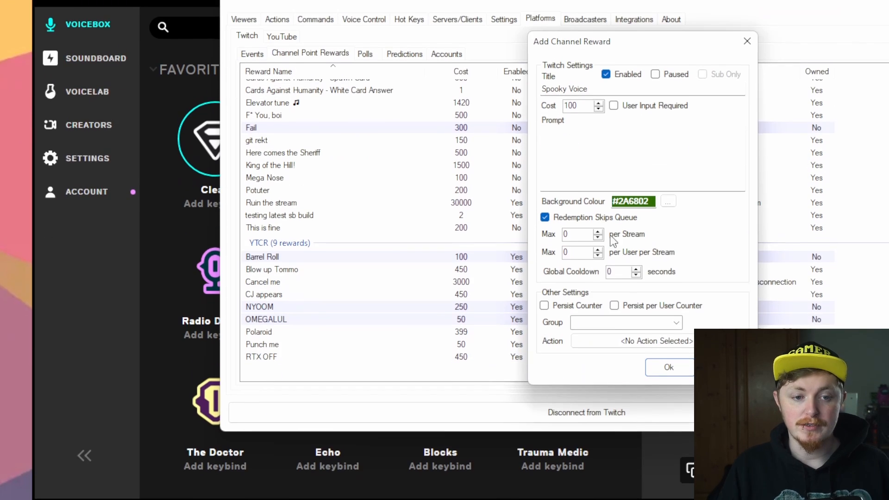
{"action": "scroll", "scroll_direction": "down", "scroll_amount": 3}
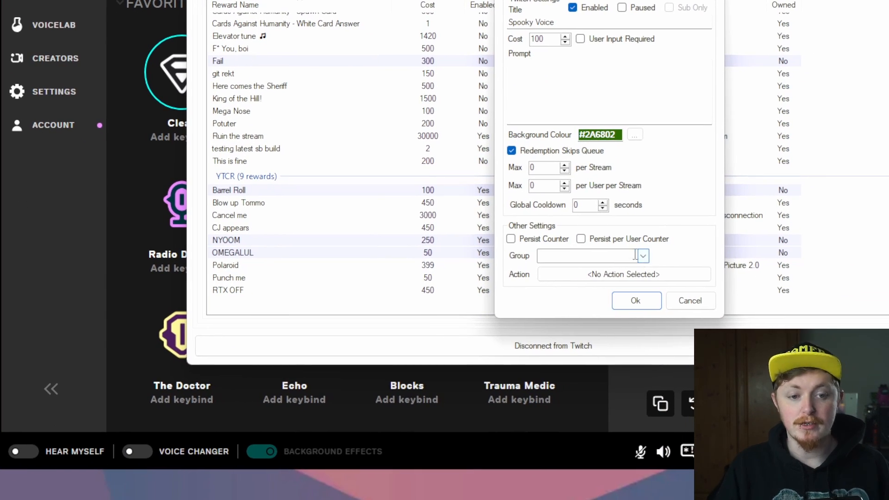
Put the reward in group YTCR and link it to the Spooky action
{"action": "left_click", "coordinate": [643, 256]}
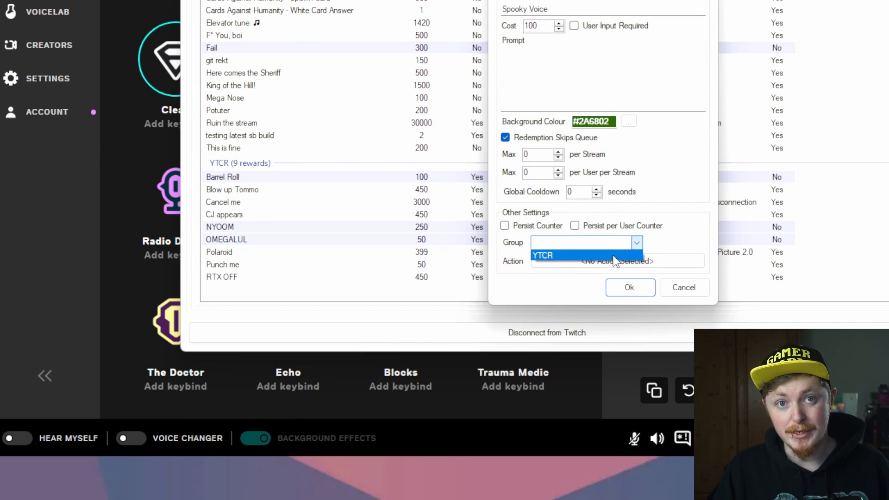
{"action": "left_click", "coordinate": [541, 255]}
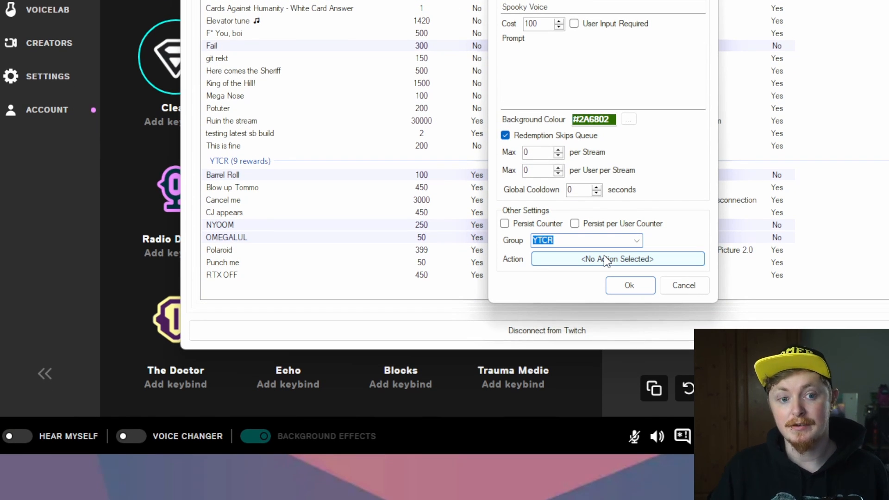
{"action": "left_click", "coordinate": [617, 258]}
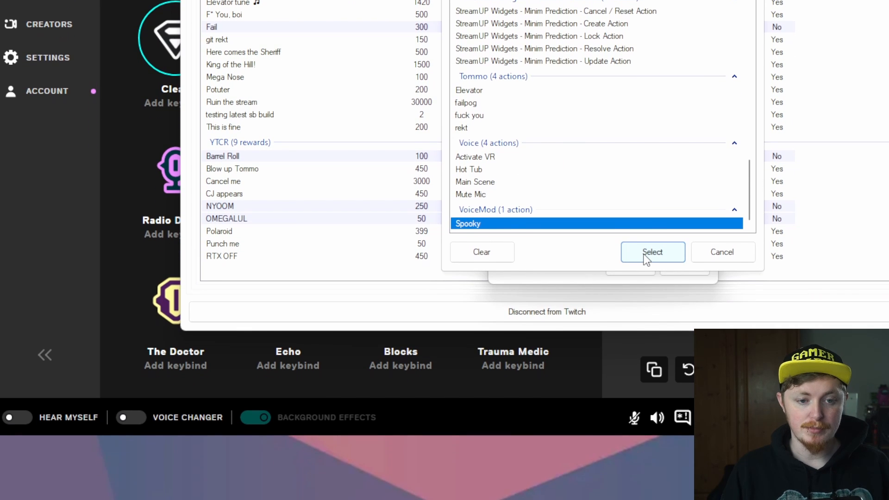
{"action": "left_click", "coordinate": [653, 252]}
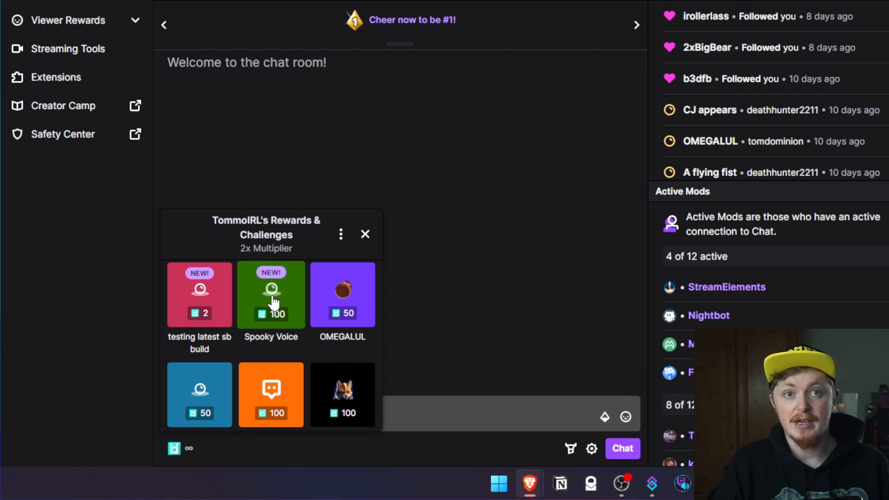
{"action": "mouse_move", "coordinate": [266, 332]}
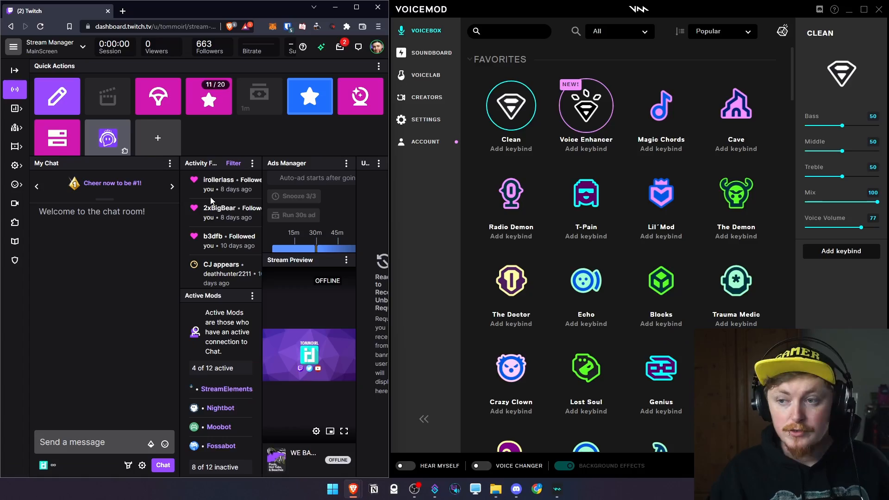
Redeem the Spooky Voice reward for 100 points in Twitch chat
{"action": "left_click", "coordinate": [511, 280]}
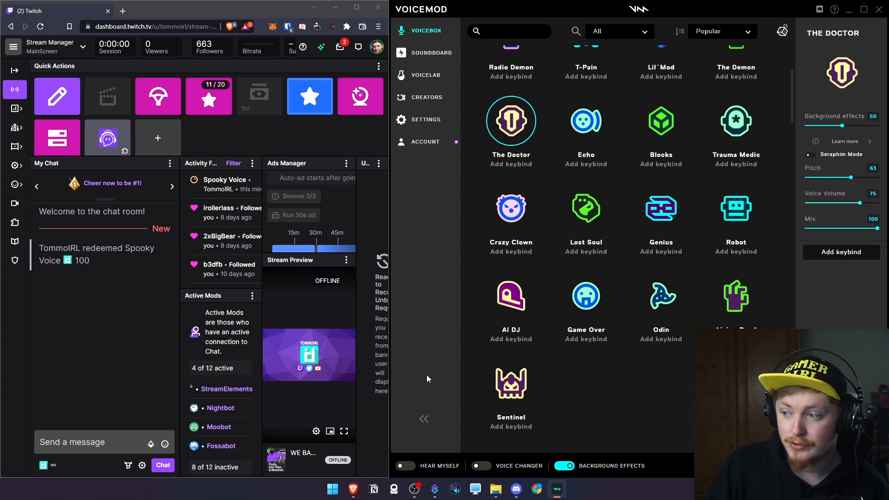
{"action": "mouse_move", "coordinate": [424, 408]}
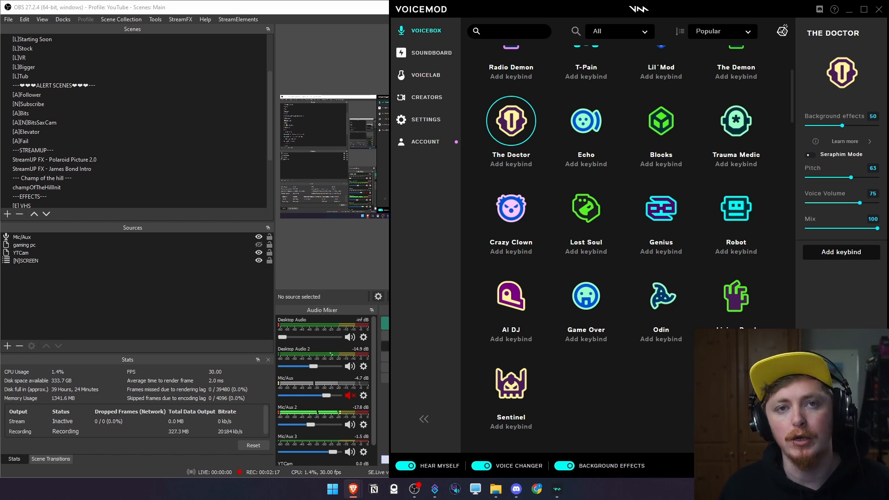
{"action": "left_click", "coordinate": [481, 466]}
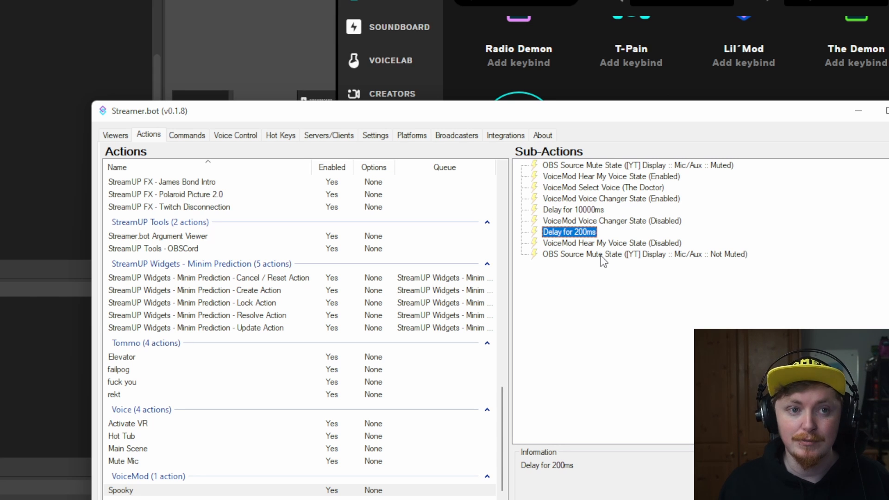
{"action": "mouse_move", "coordinate": [585, 254]}
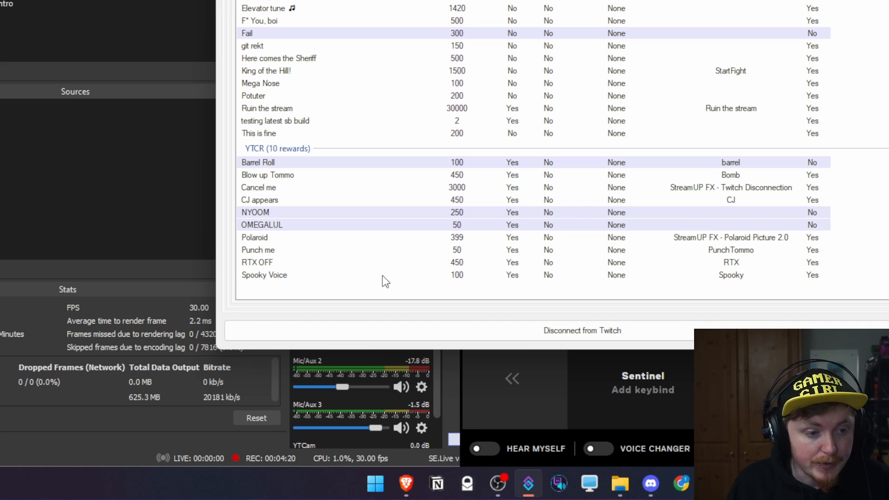
Select the Spooky Voice row in the Channel Point Rewards list
{"action": "left_click", "coordinate": [264, 275]}
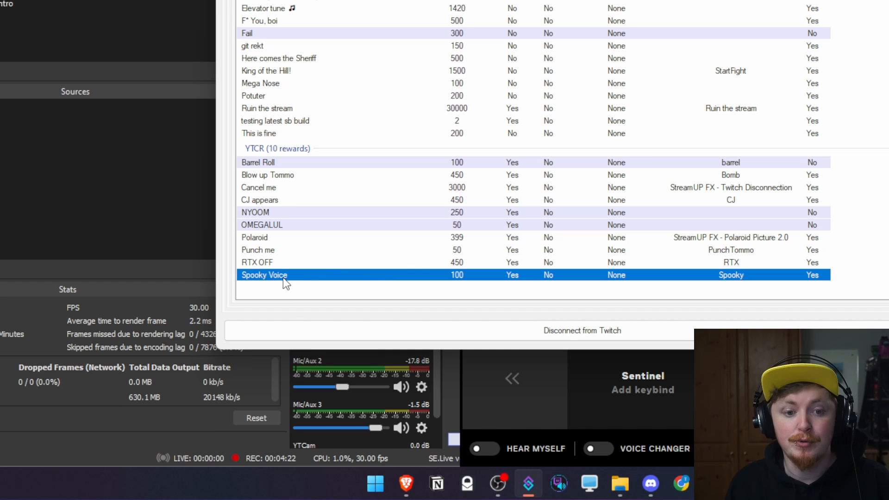